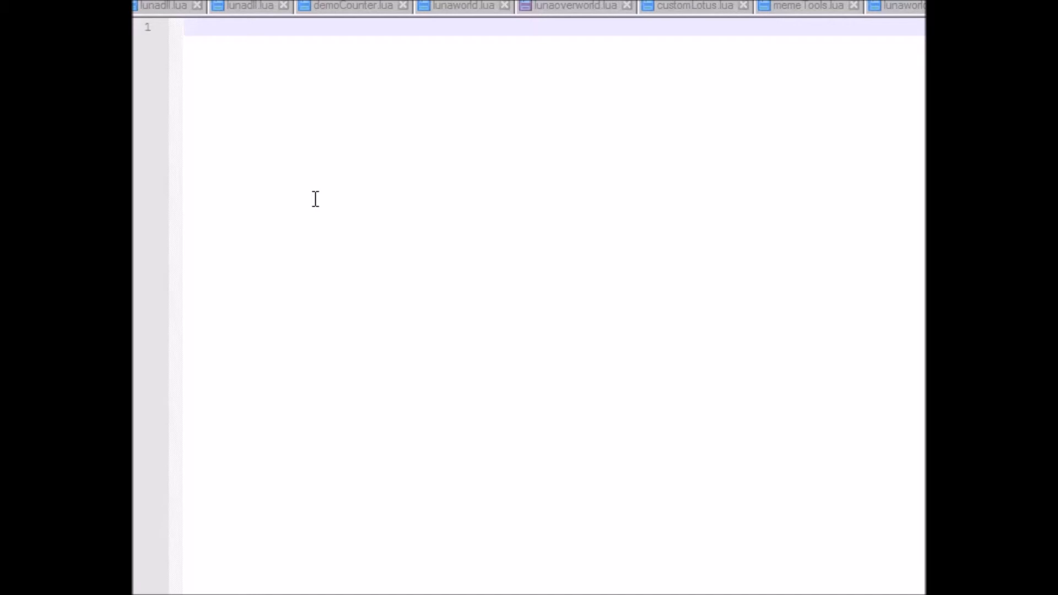
# - Draft a local myData = Data declaration as a starting point
pyautogui.write('local')
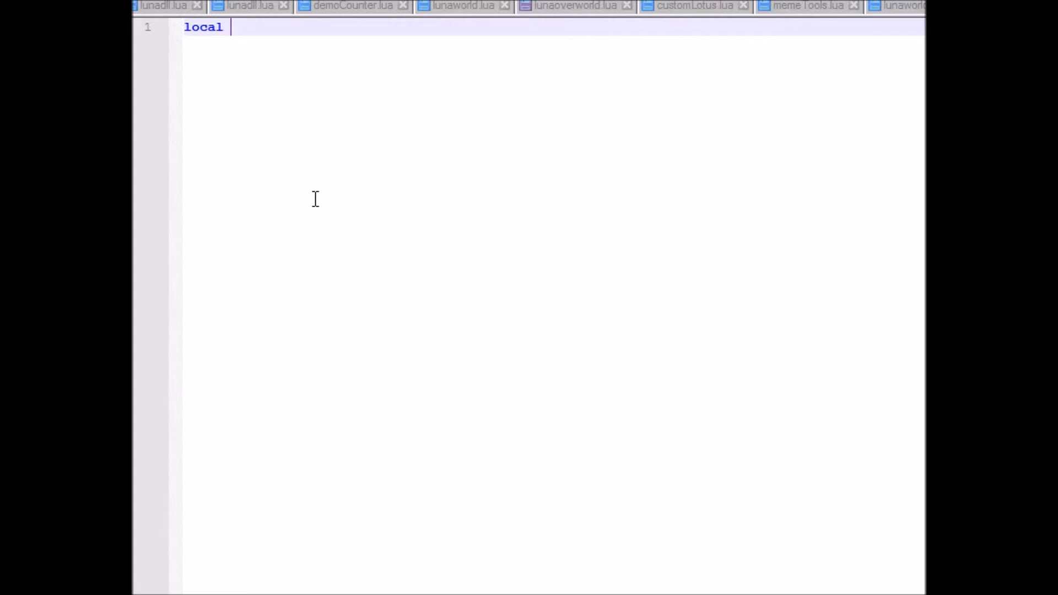
pyautogui.write('myDat')
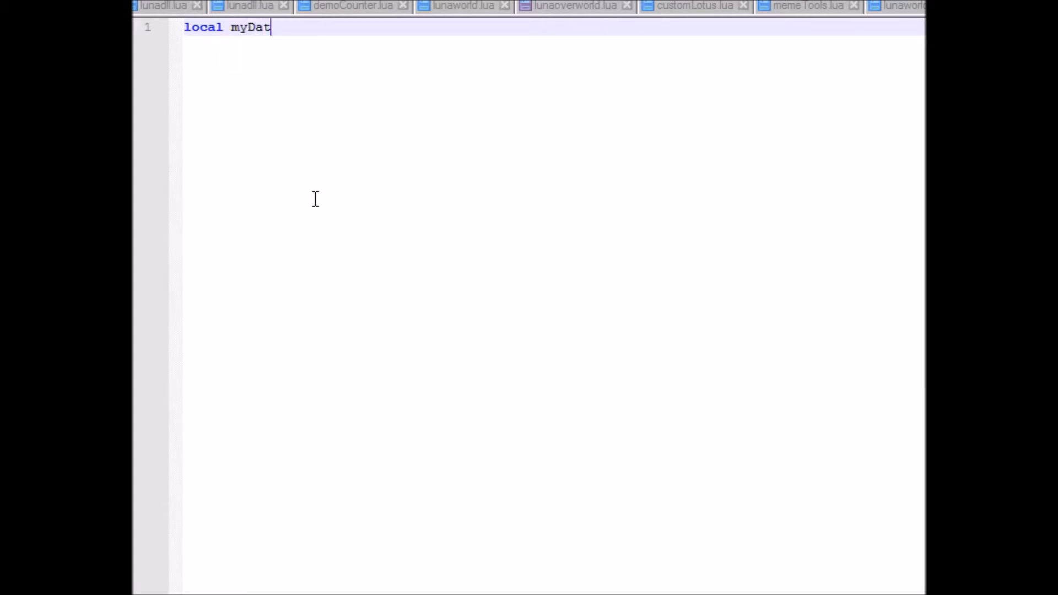
pyautogui.write('a = Data')
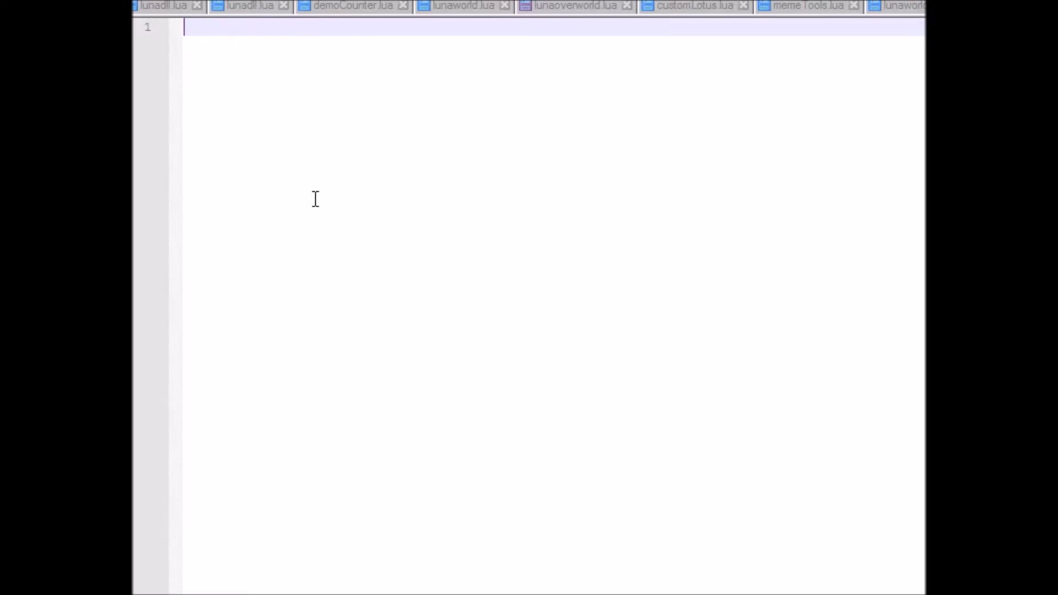
# - Write line 1 as local encrypt = API.load("encrypt") and start a new line
pyautogui.write('local')
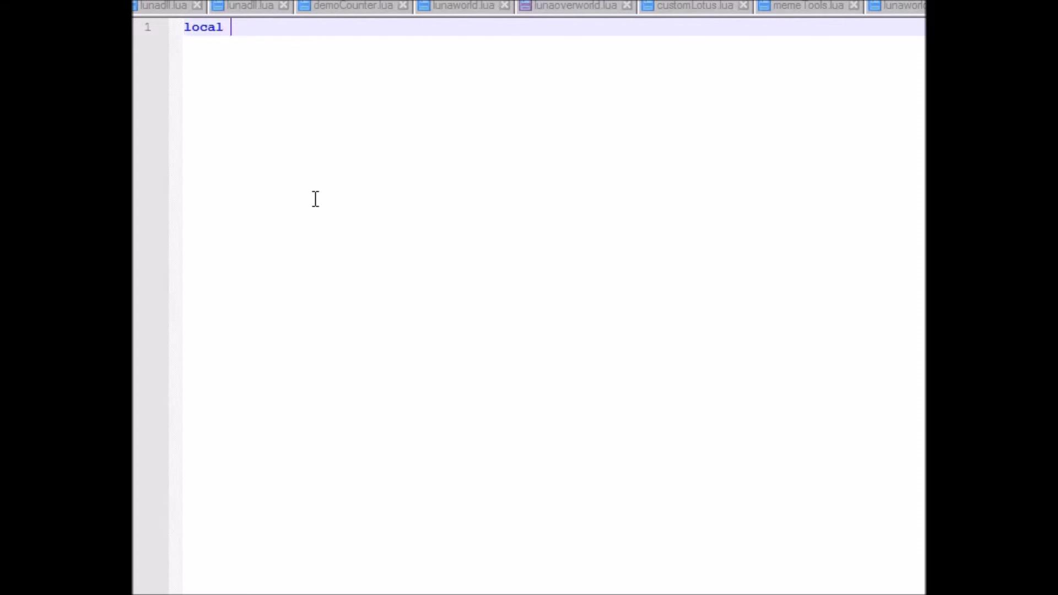
pyautogui.write('ency')
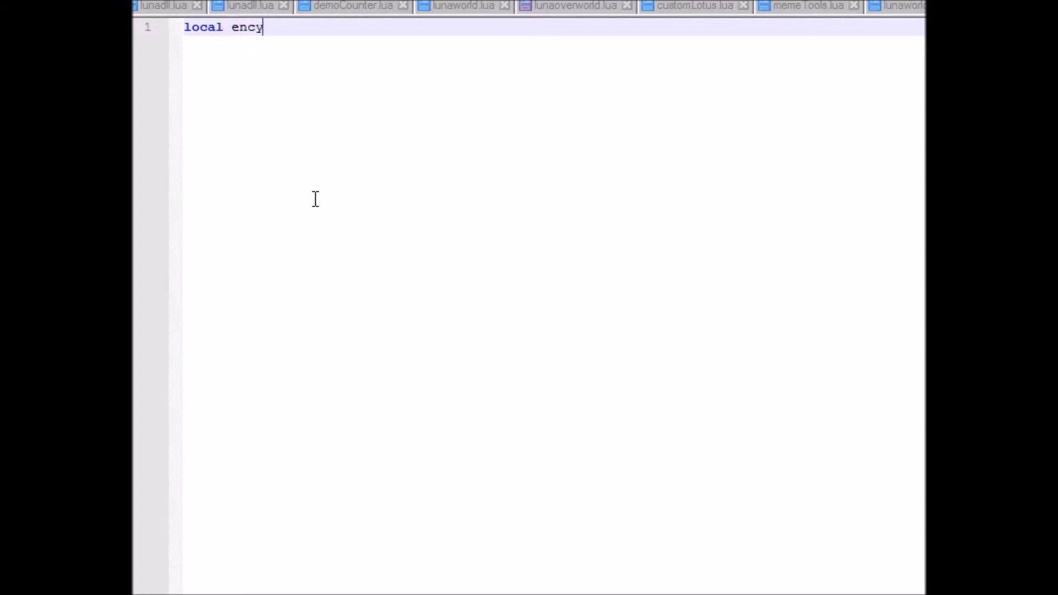
pyautogui.write('rpt.')
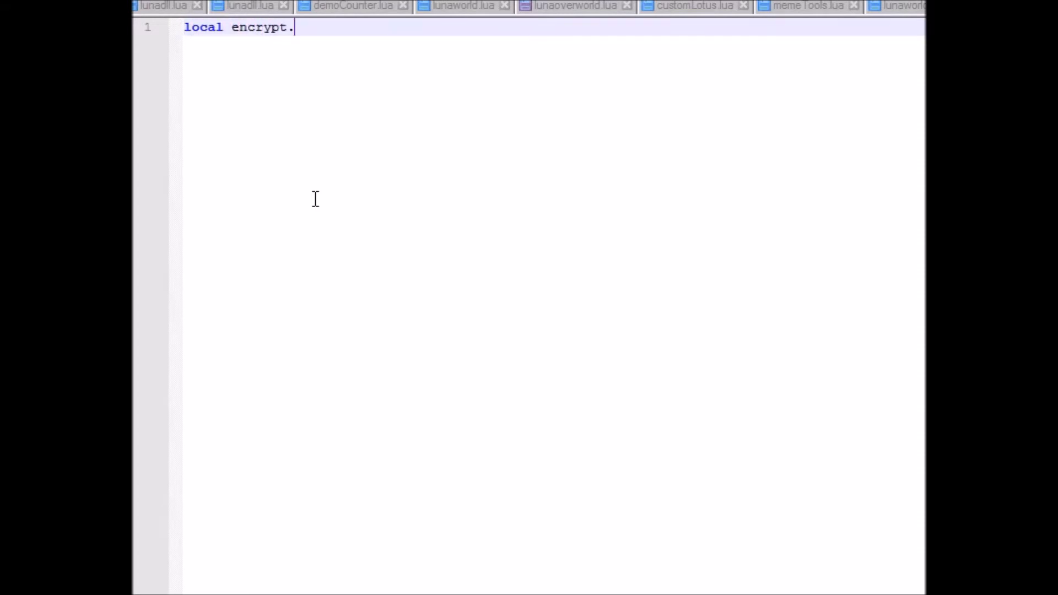
pyautogui.write('= AP')
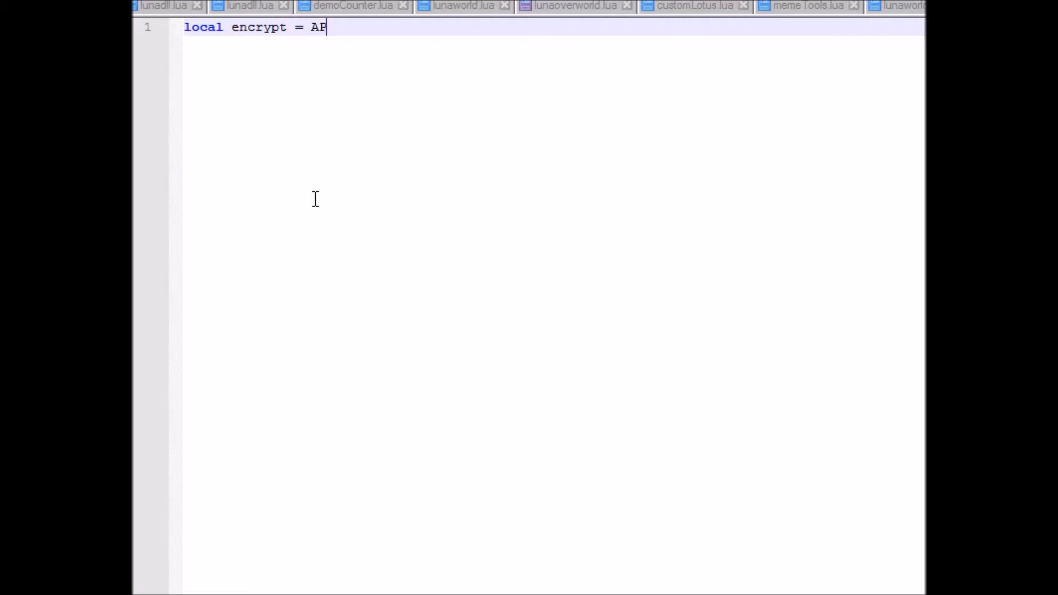
pyautogui.write('I.load')
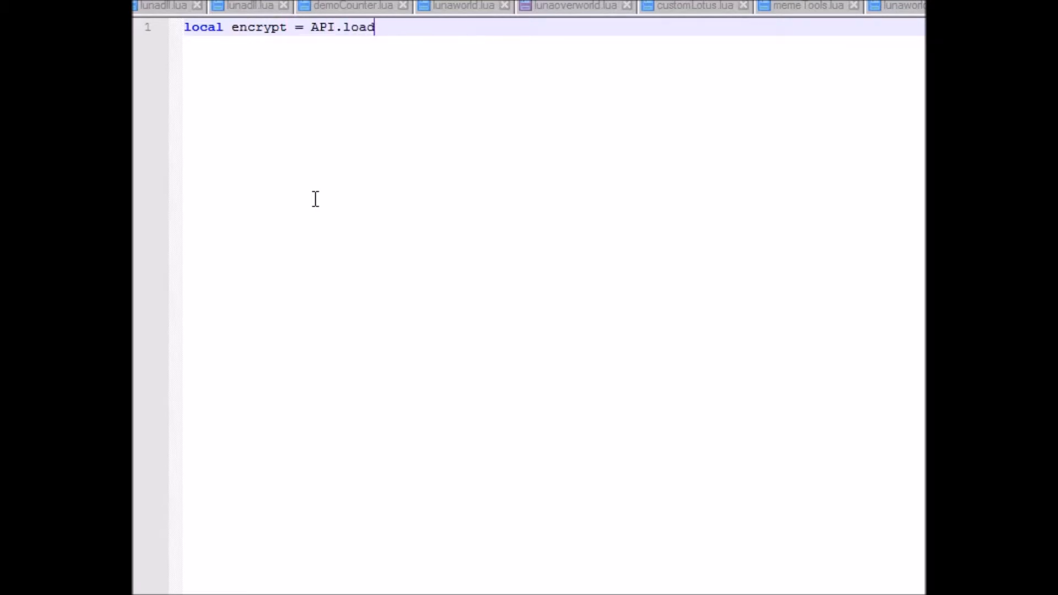
pyautogui.write('("enc")')
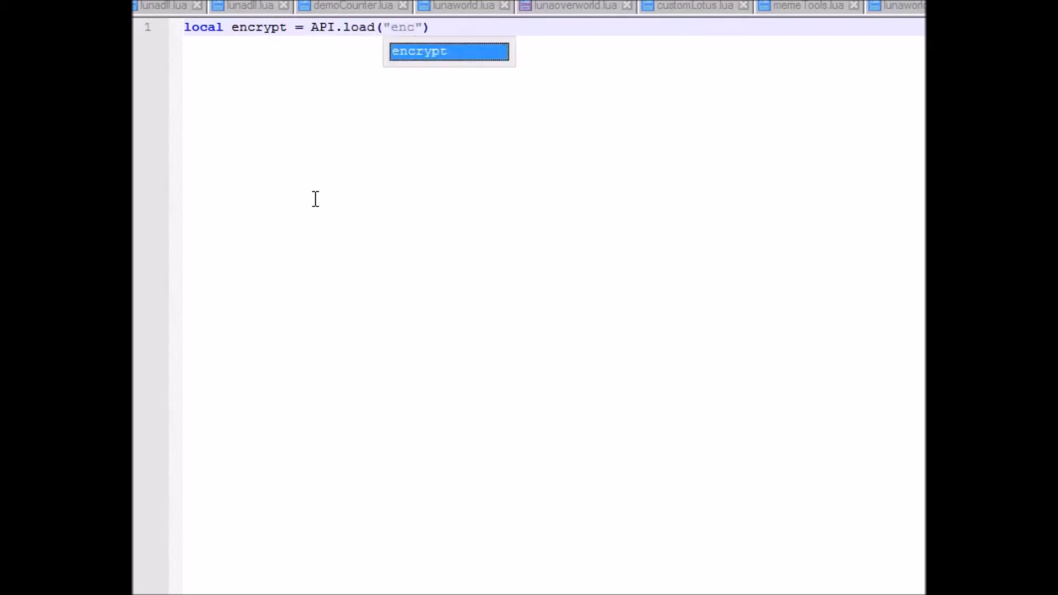
pyautogui.press('Tab')
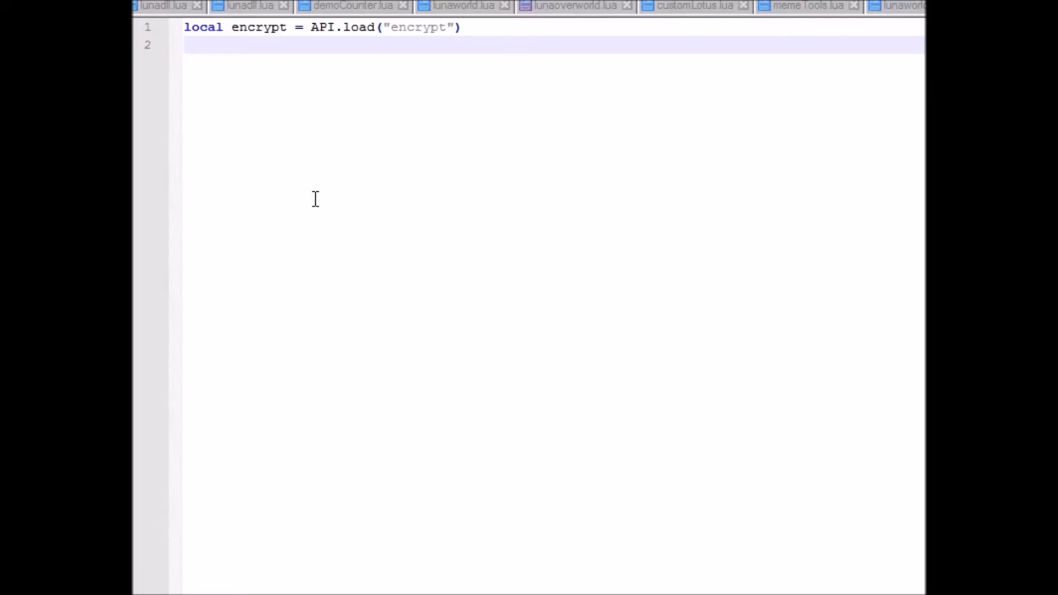
# - Write line 2 as local myData = encrypt.Data
pyautogui.write('local myD')
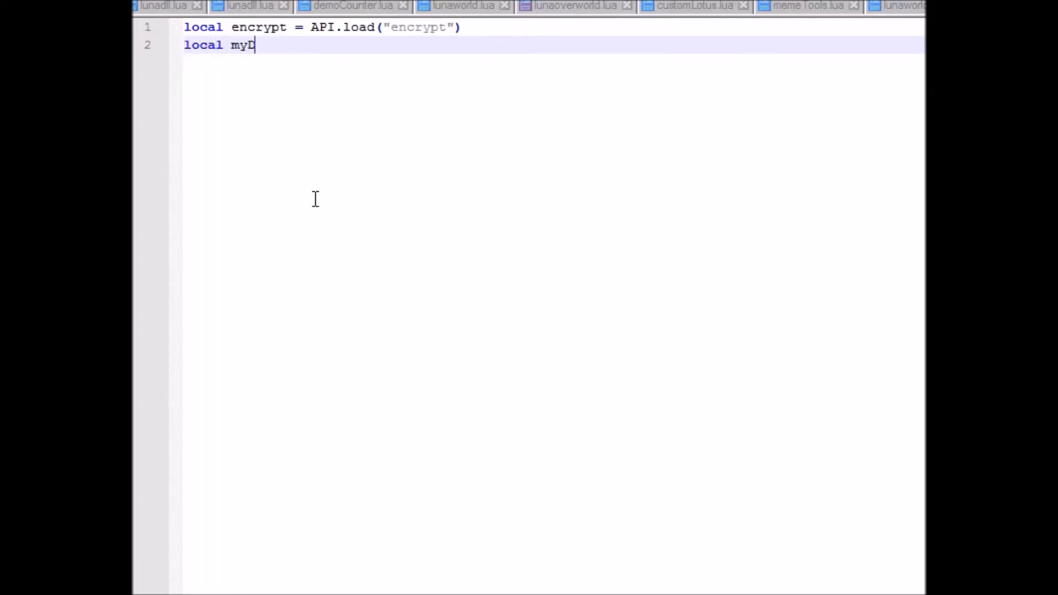
pyautogui.write('ata =')
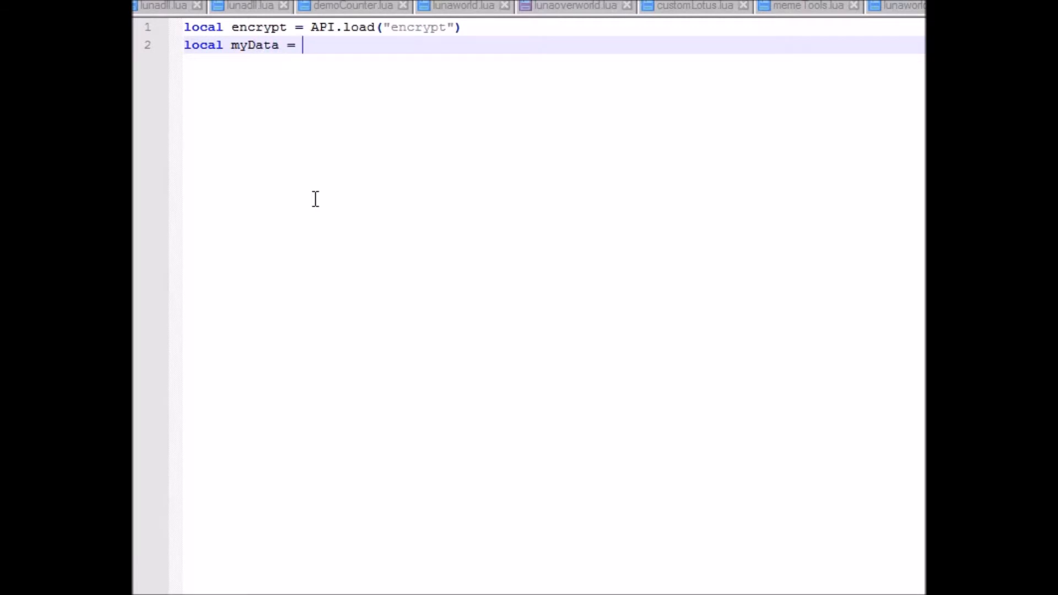
pyautogui.write('encrypt.')
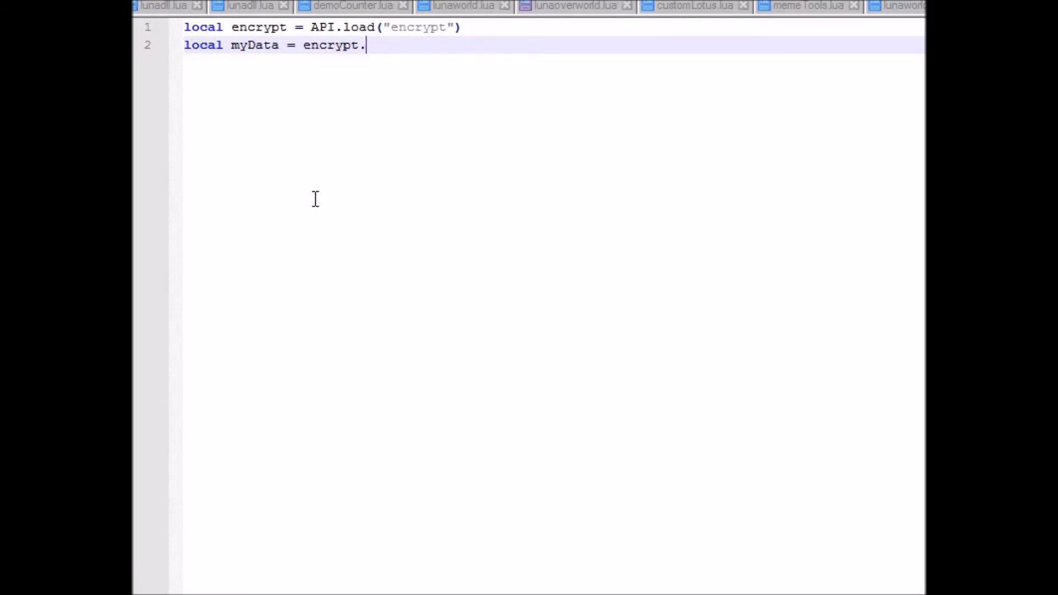
pyautogui.write('Data')
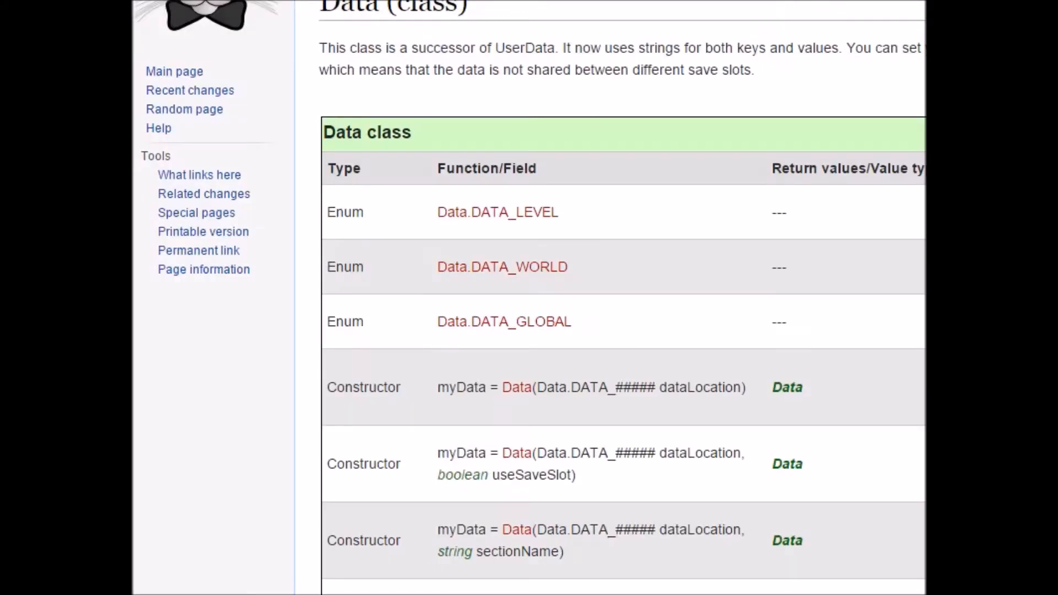
# - After checking the wiki table, begin the argument (Data.DATA_ inside encrypt.Data
pyautogui.scroll(-3)
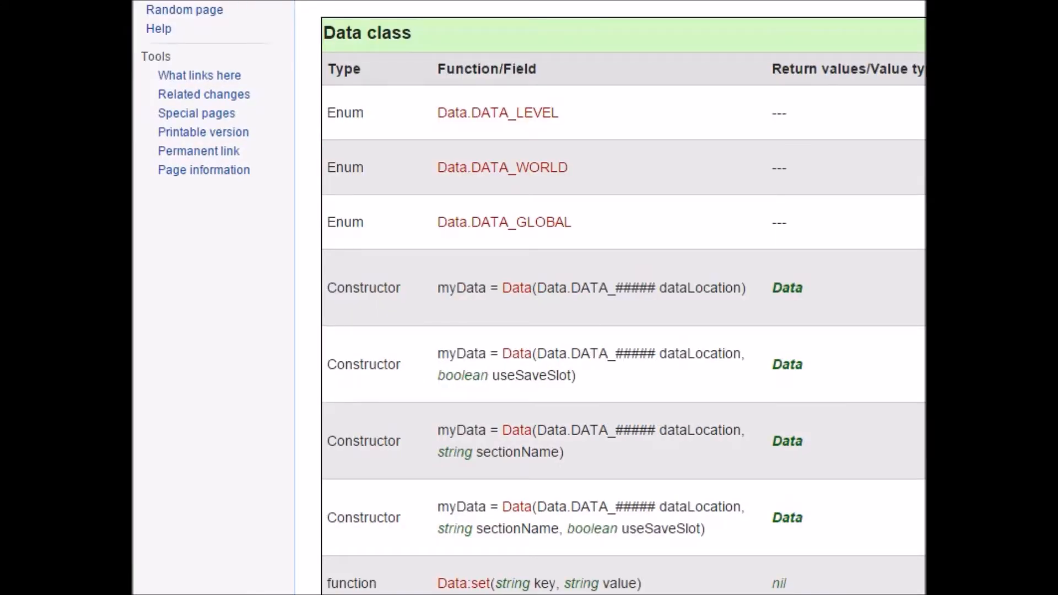
pyautogui.moveTo(522, 113)
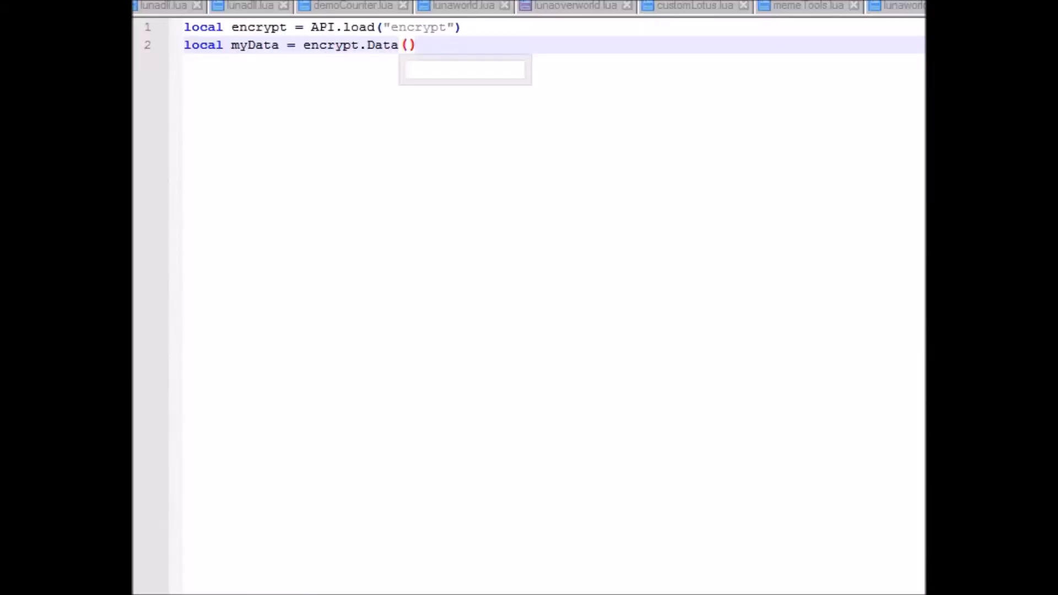
pyautogui.write('Data.DA')
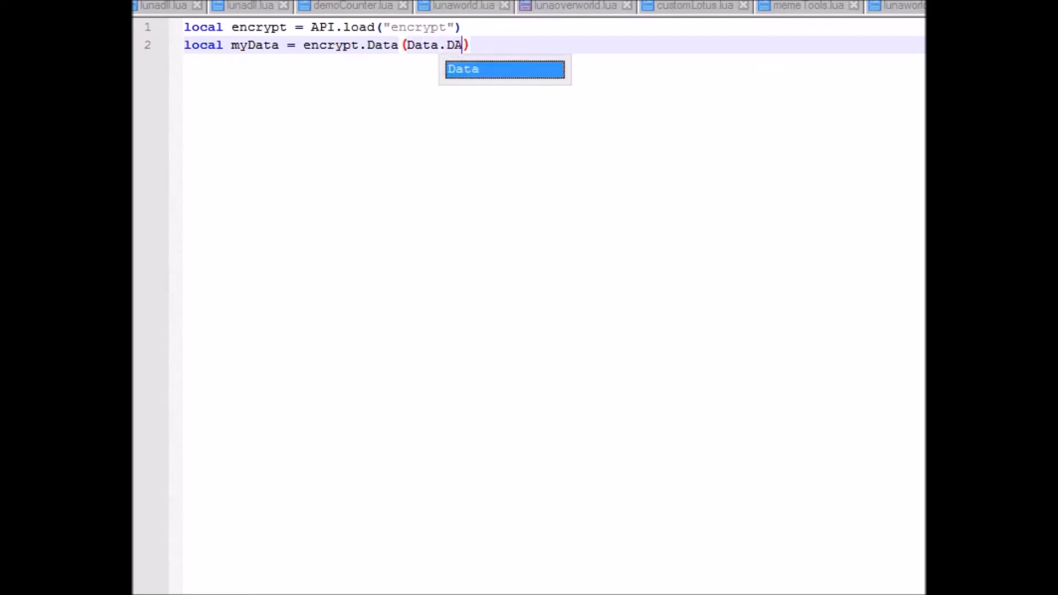
pyautogui.write('TA_')
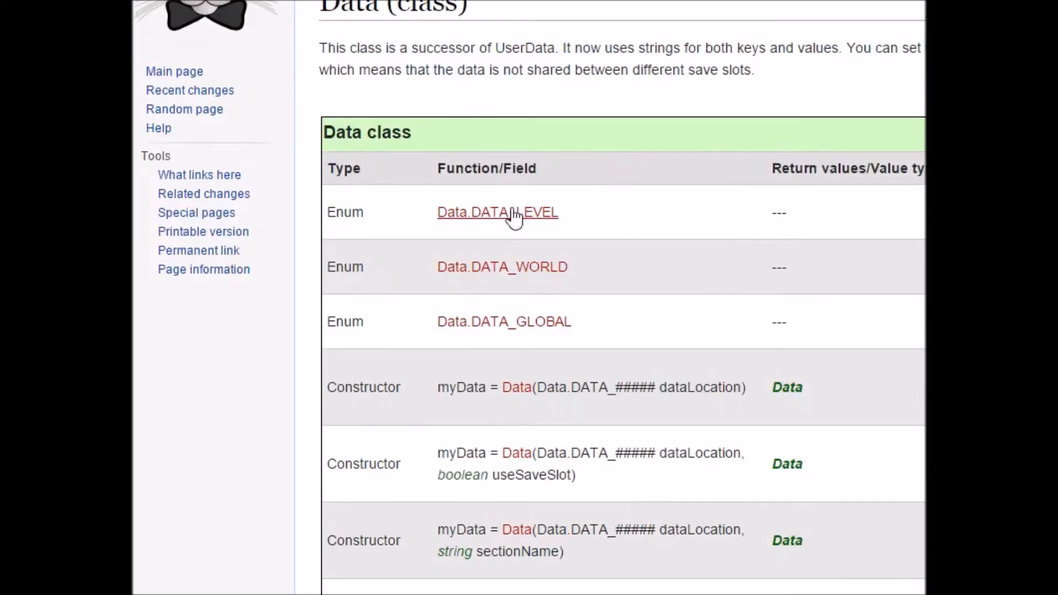
pyautogui.moveTo(606, 160)
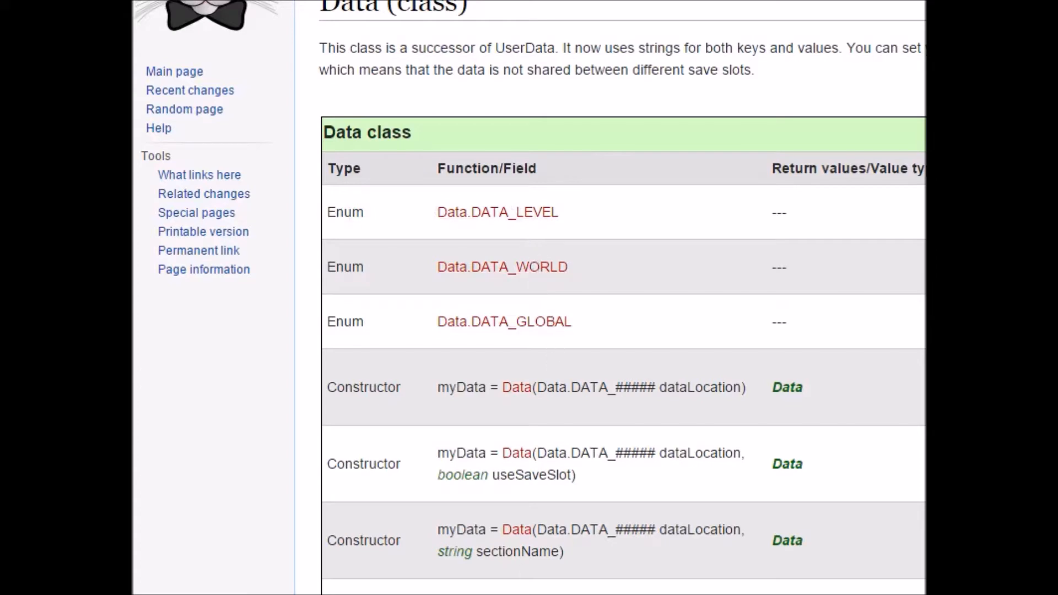
pyautogui.moveTo(878, 555)
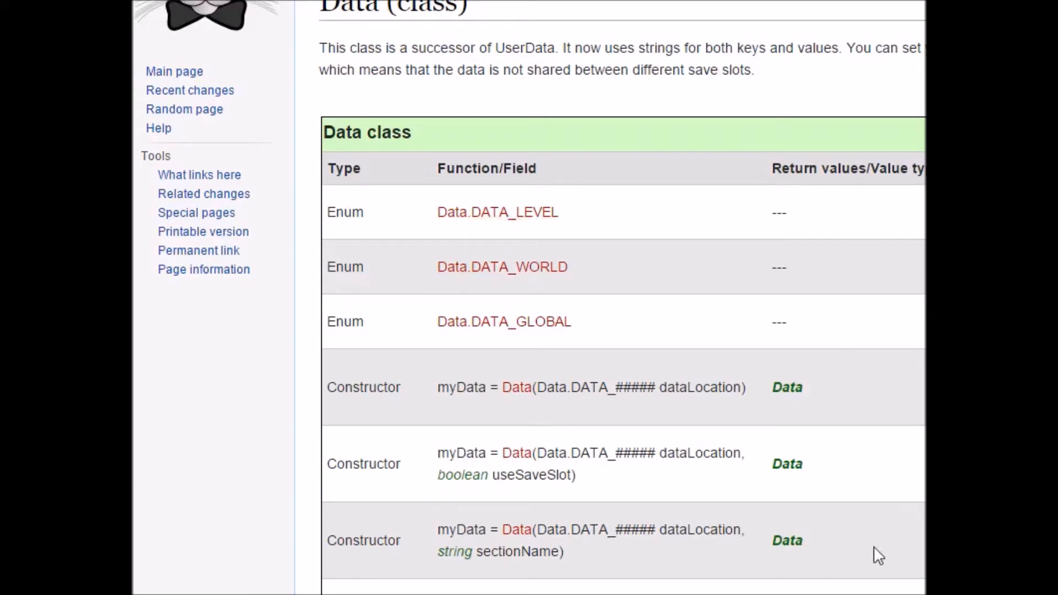
pyautogui.moveTo(493, 271)
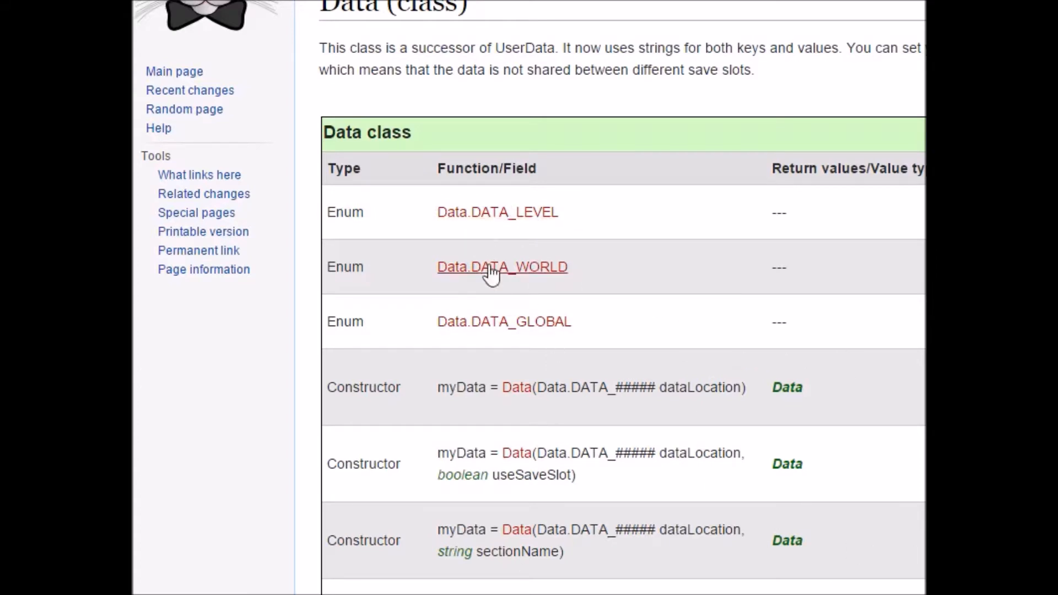
pyautogui.moveTo(718, 563)
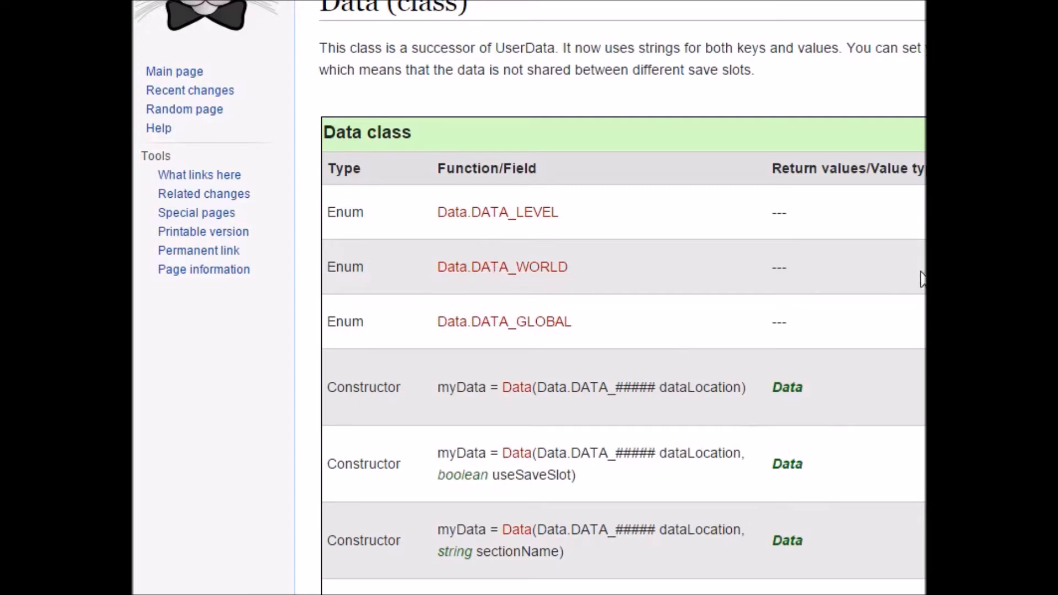
pyautogui.moveTo(708, 487)
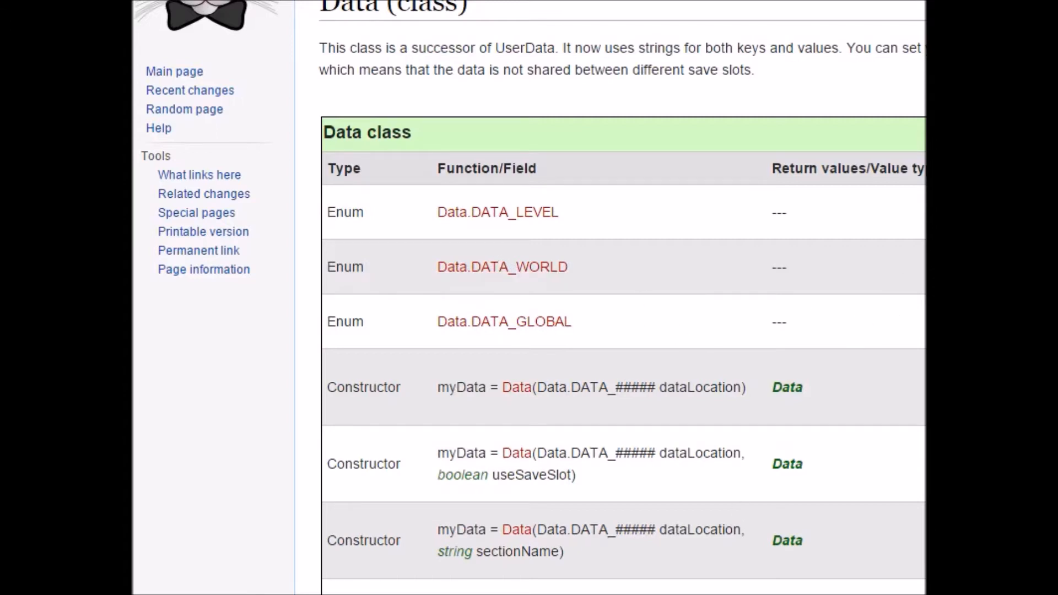
# - Complete line 2 as encrypt.Data(Data.DATA_LEVEL, true) after reviewing the DATA_ enums
pyautogui.scroll(-3)
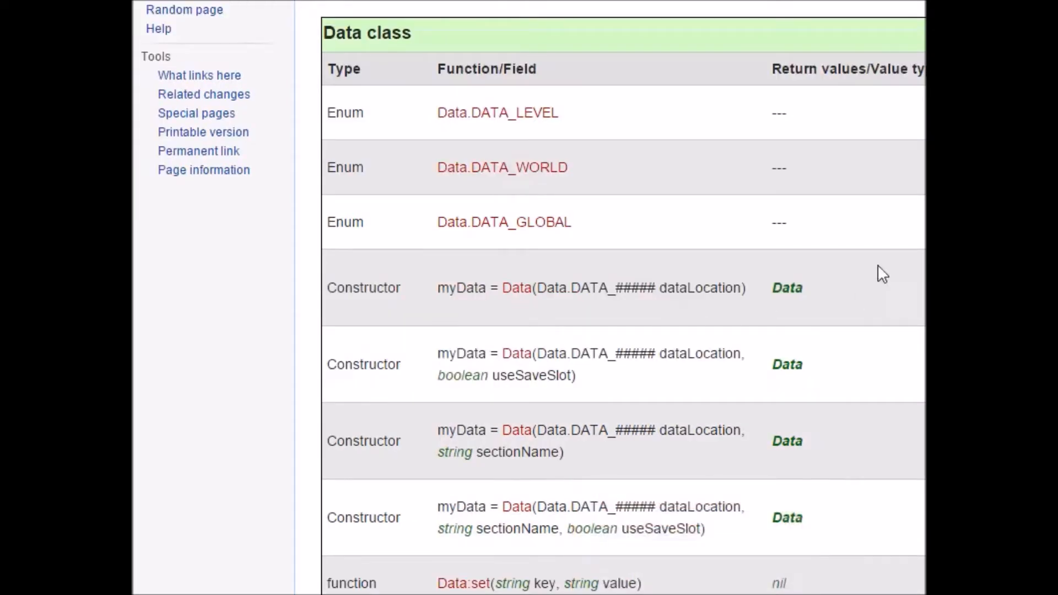
pyautogui.moveTo(805, 239)
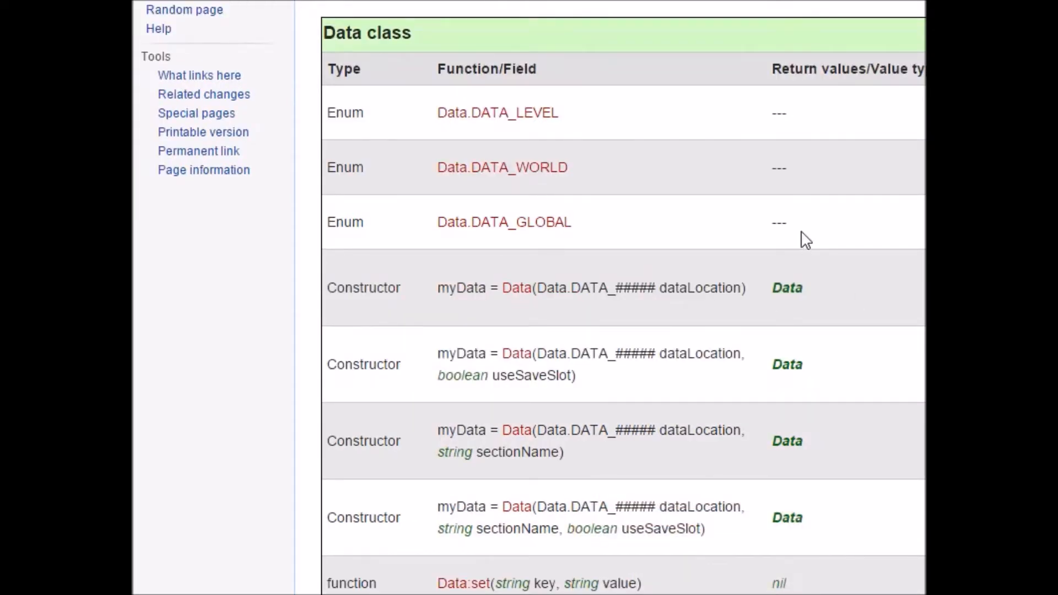
pyautogui.moveTo(729, 500)
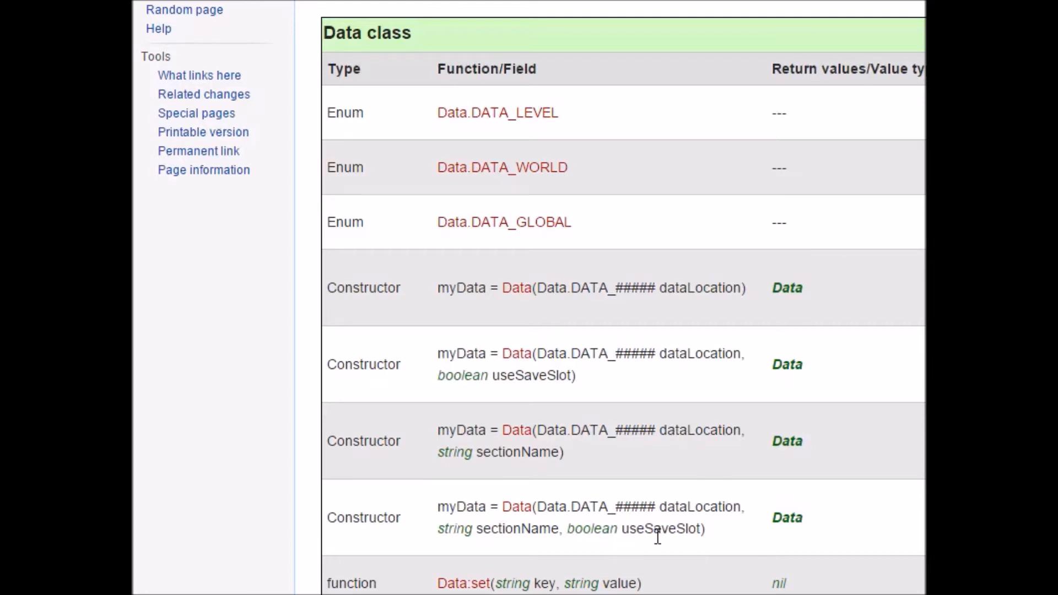
pyautogui.moveTo(581, 395)
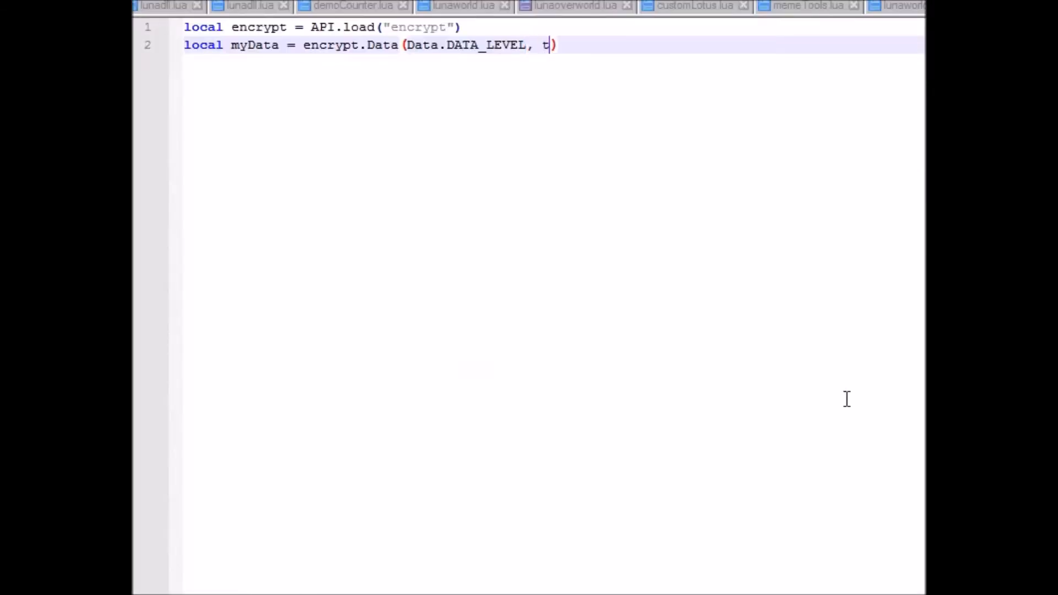
pyautogui.write('rue')
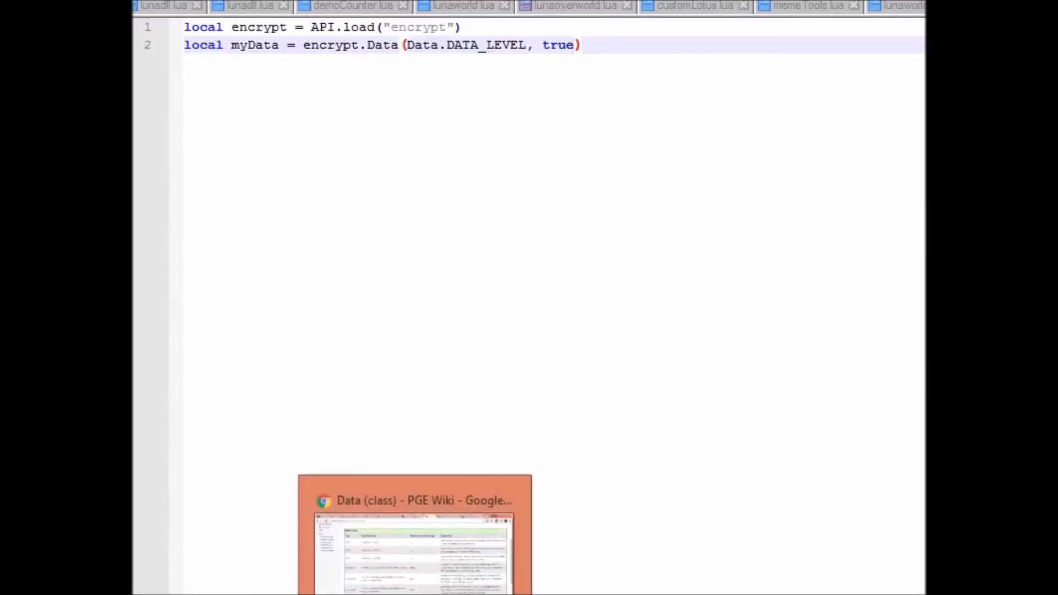